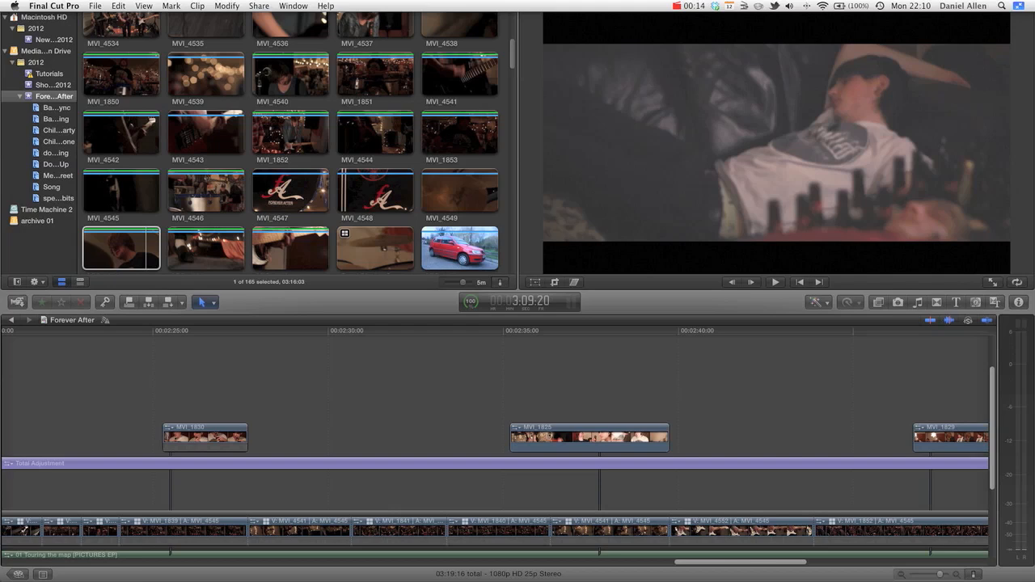
{"action": "mouse_move", "coordinate": [424, 65]}
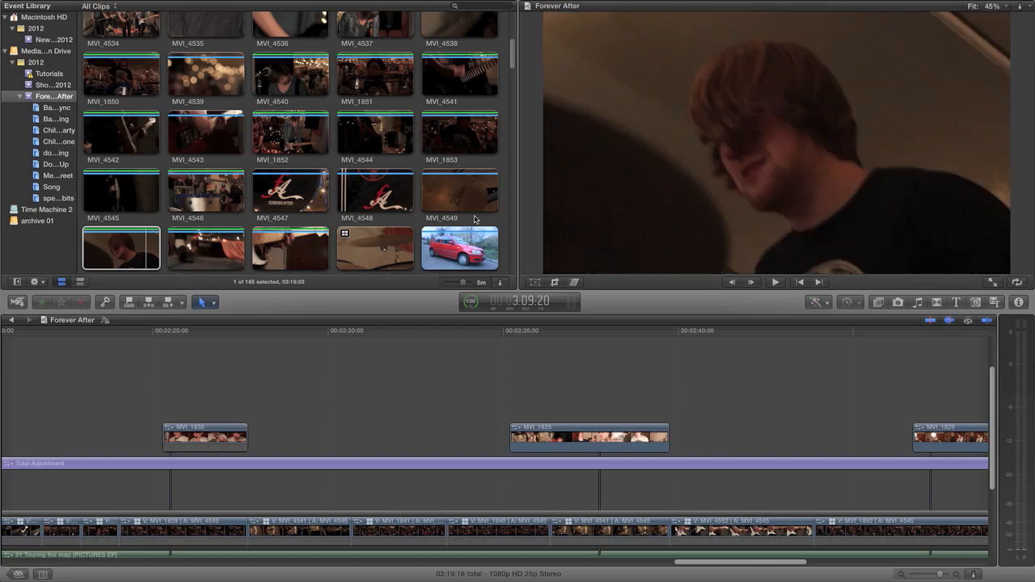
Bring the Forever After timeline into view with the music waveform below the storyline
{"action": "left_click", "coordinate": [120, 250]}
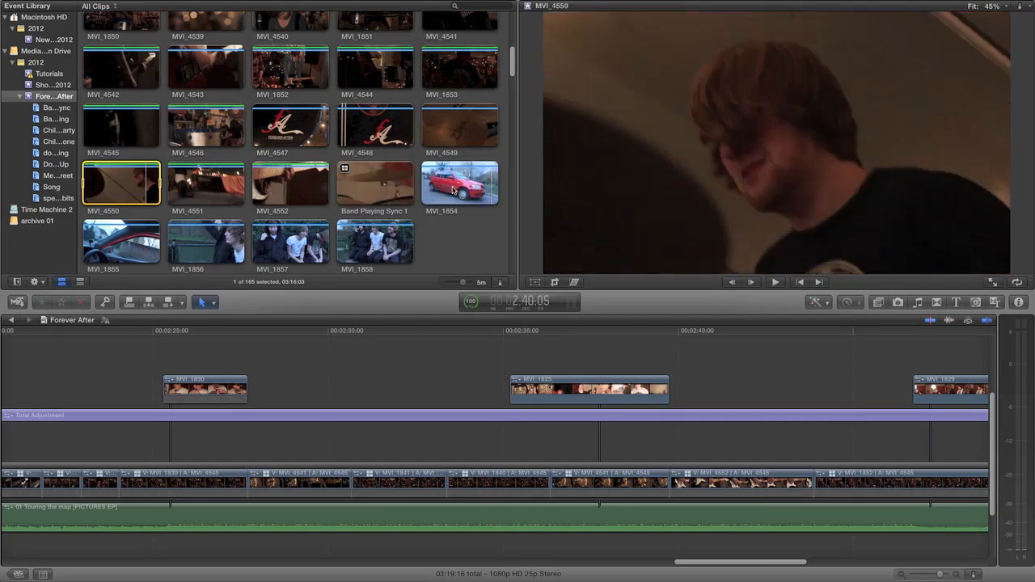
Toggle Show Waveforms on in the browser's Clip Appearance, then switch it back off
{"action": "left_click", "coordinate": [501, 282]}
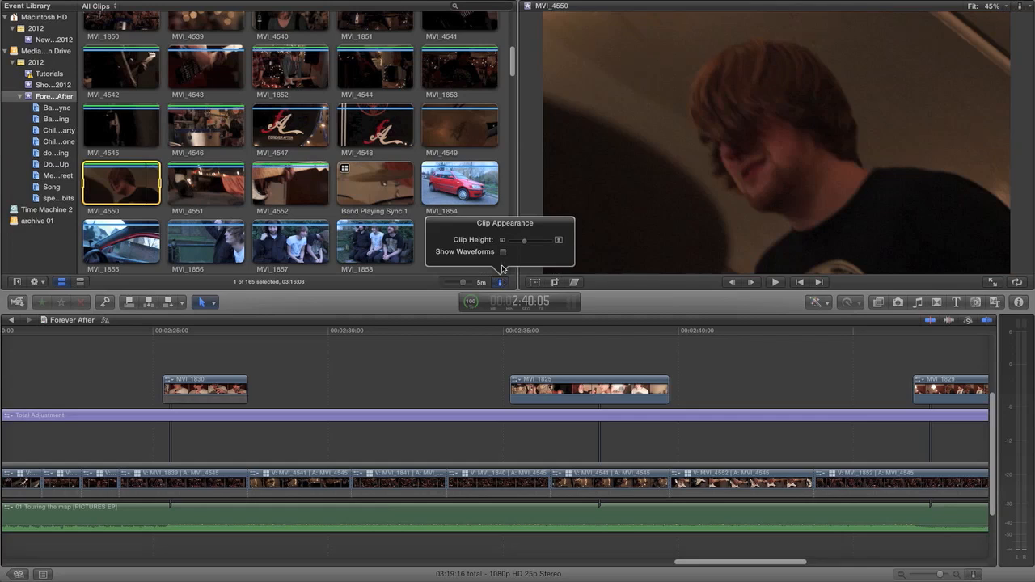
{"action": "mouse_move", "coordinate": [493, 256]}
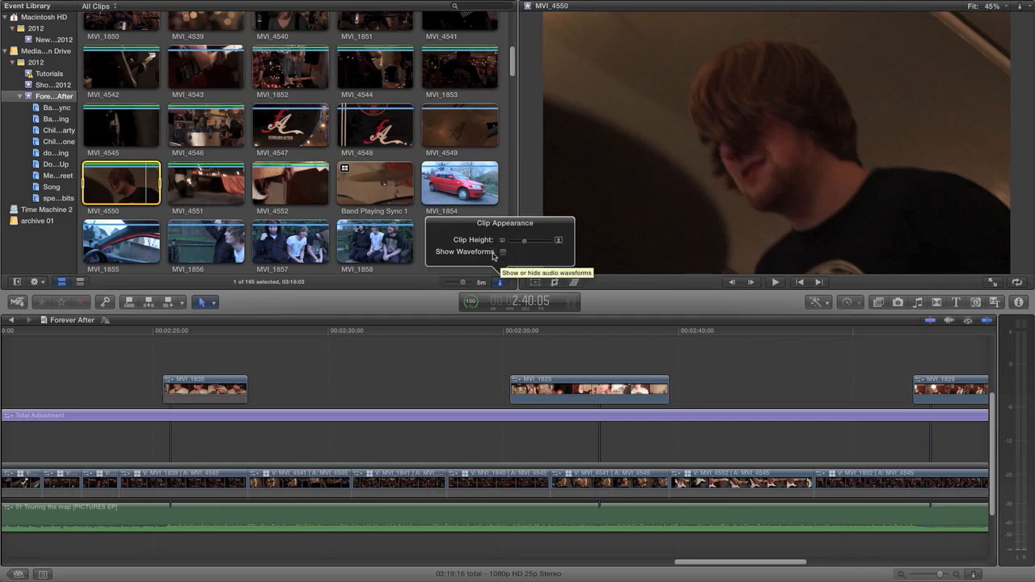
{"action": "left_click", "coordinate": [502, 252]}
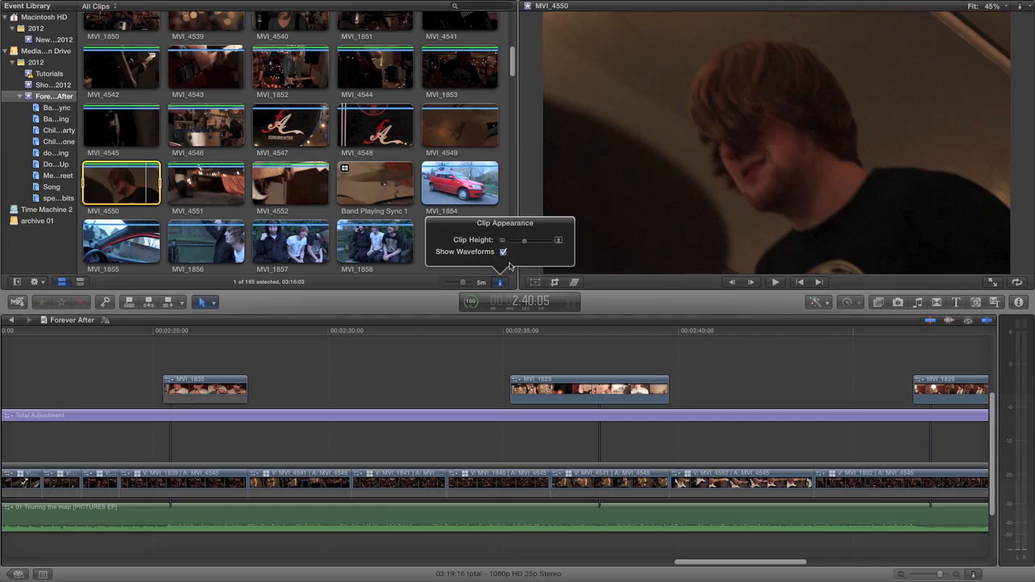
{"action": "mouse_move", "coordinate": [438, 269]}
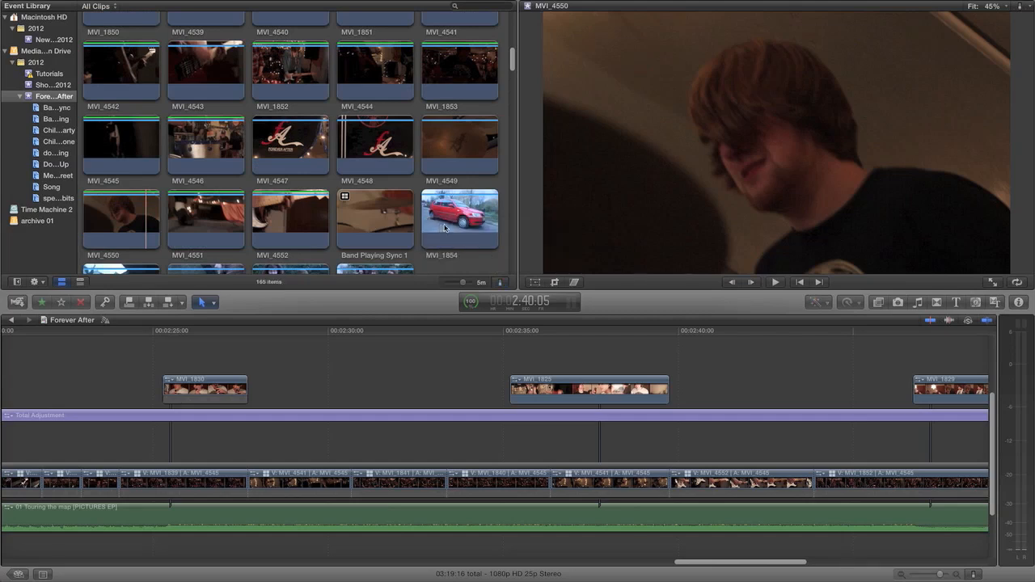
{"action": "left_click", "coordinate": [498, 281]}
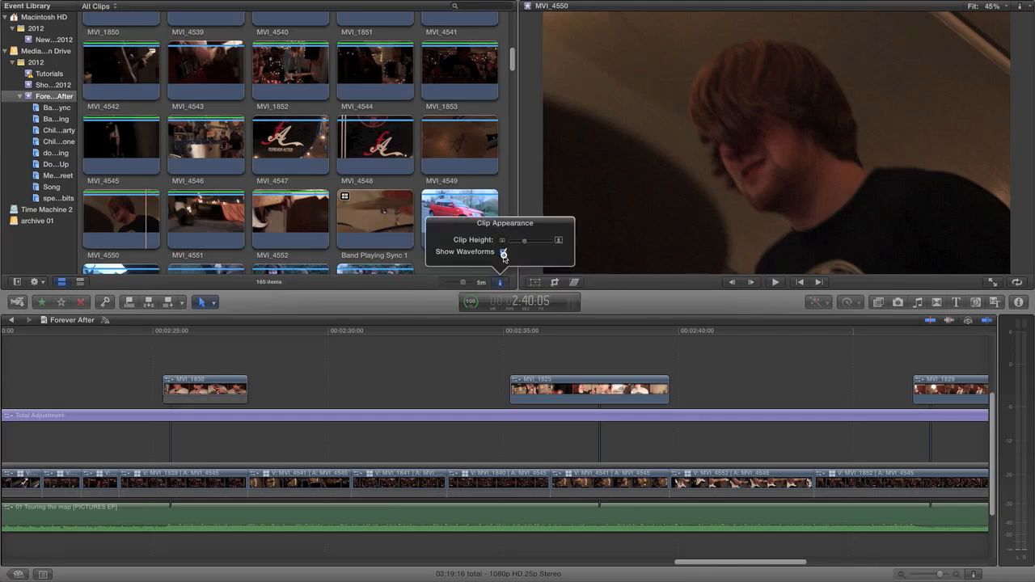
{"action": "left_click", "coordinate": [501, 252]}
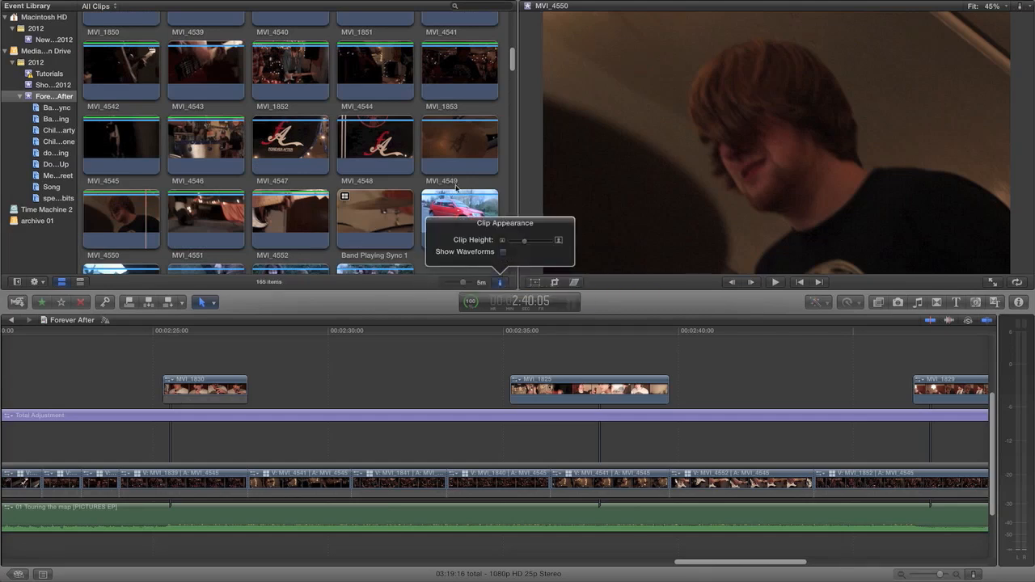
{"action": "scroll", "scroll_direction": "down", "scroll_amount": 3}
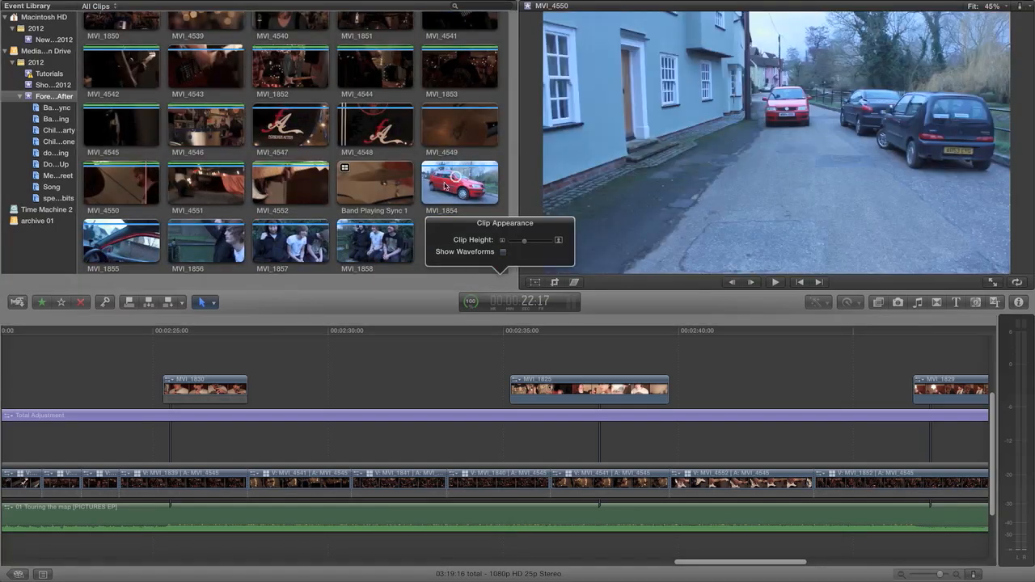
Select the street clip MVI_1854 in the event browser for adding
{"action": "left_click", "coordinate": [459, 181]}
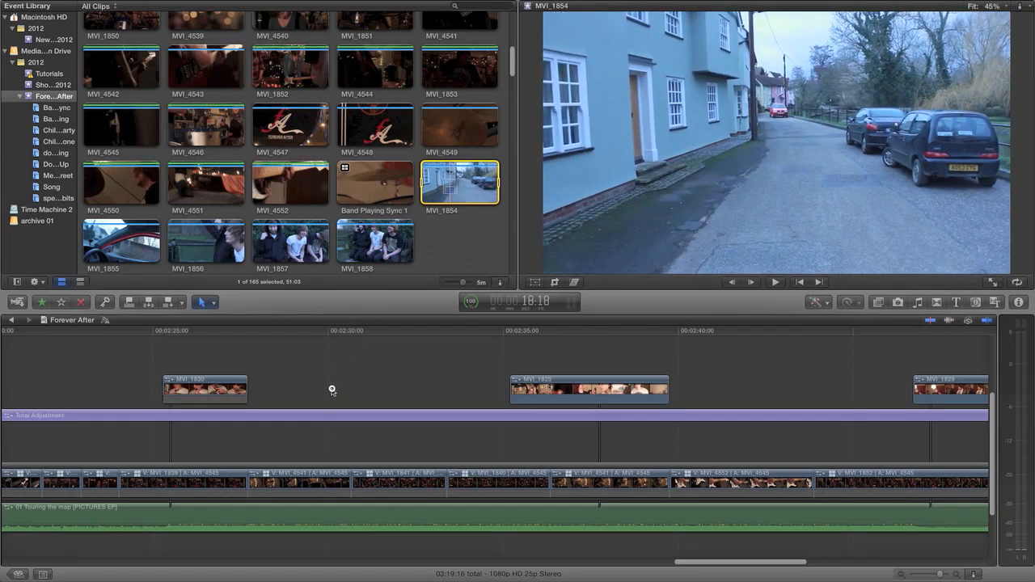
{"action": "mouse_move", "coordinate": [333, 363]}
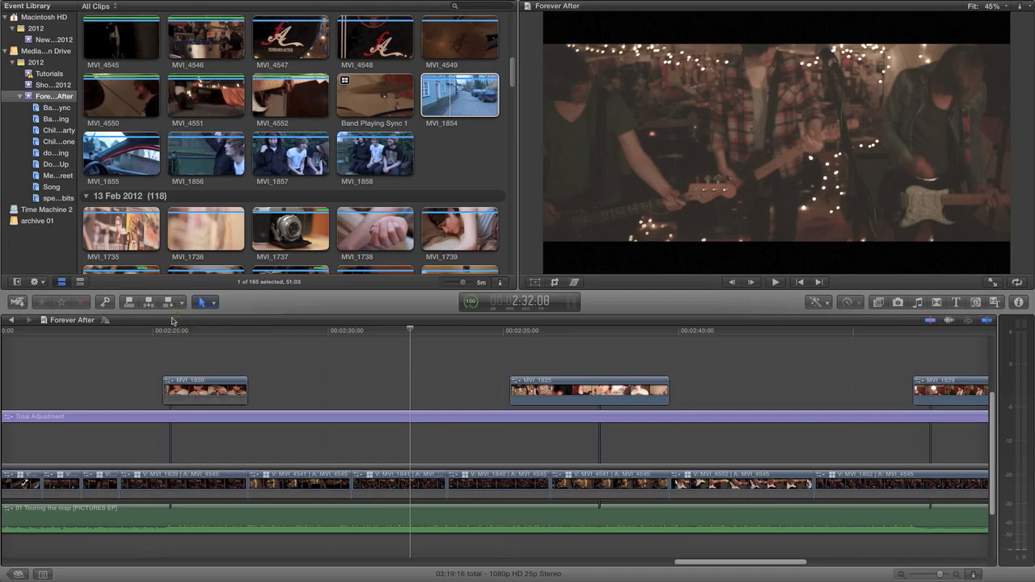
{"action": "mouse_move", "coordinate": [170, 302]}
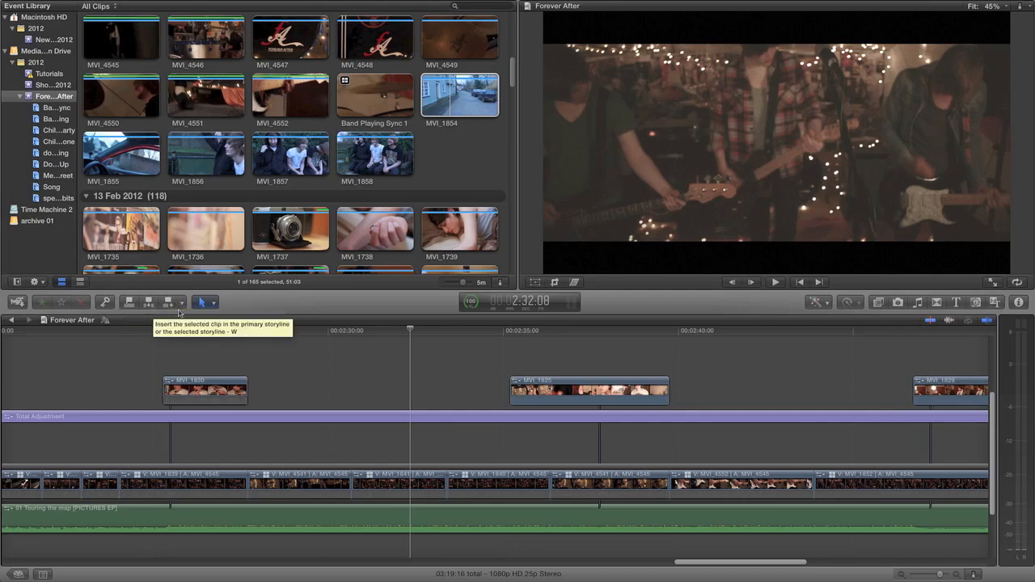
Connect MVI_1854 above the primary storyline at the playhead with its audio
{"action": "left_click", "coordinate": [214, 303]}
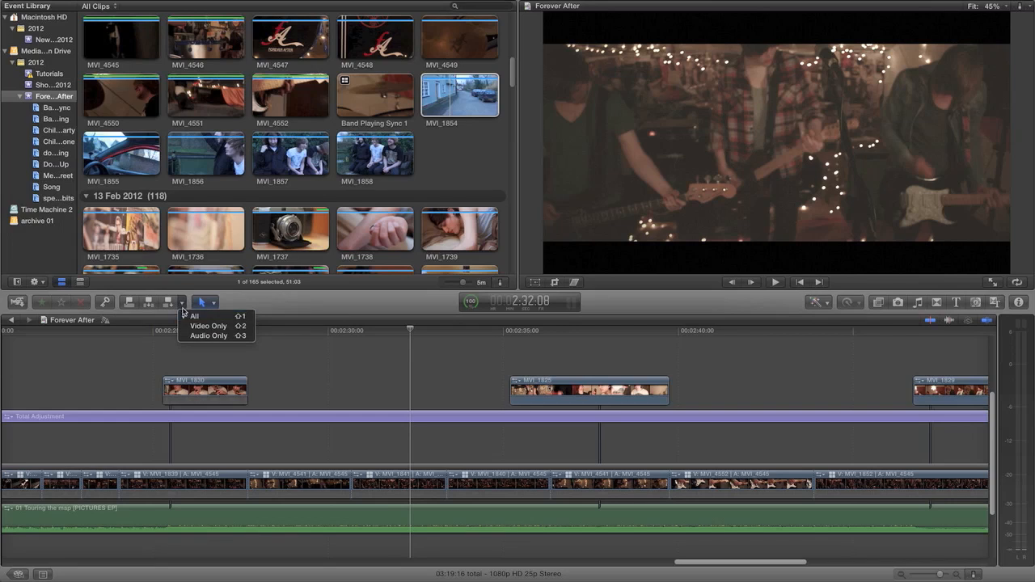
{"action": "mouse_move", "coordinate": [202, 327]}
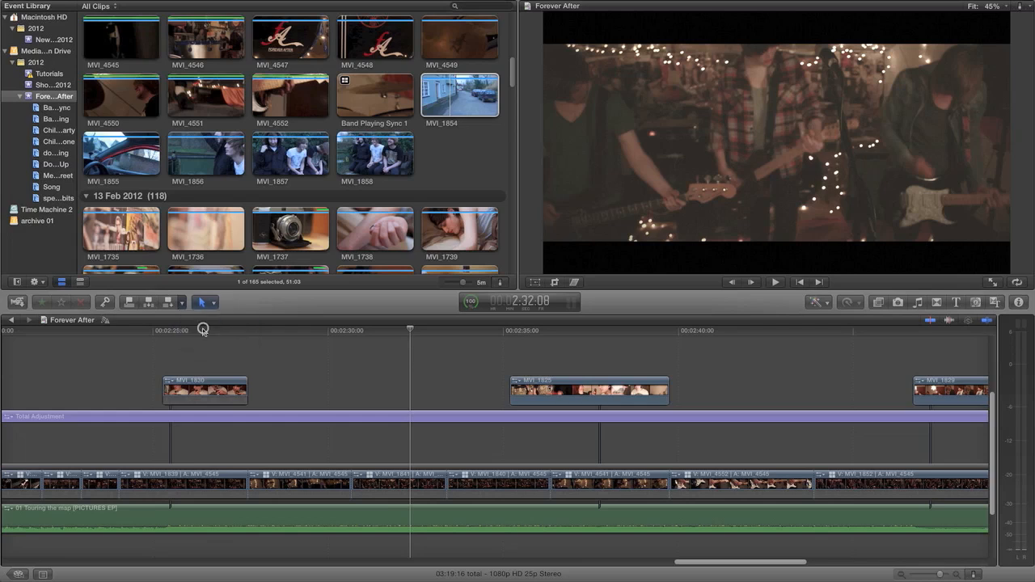
{"action": "left_click", "coordinate": [460, 93]}
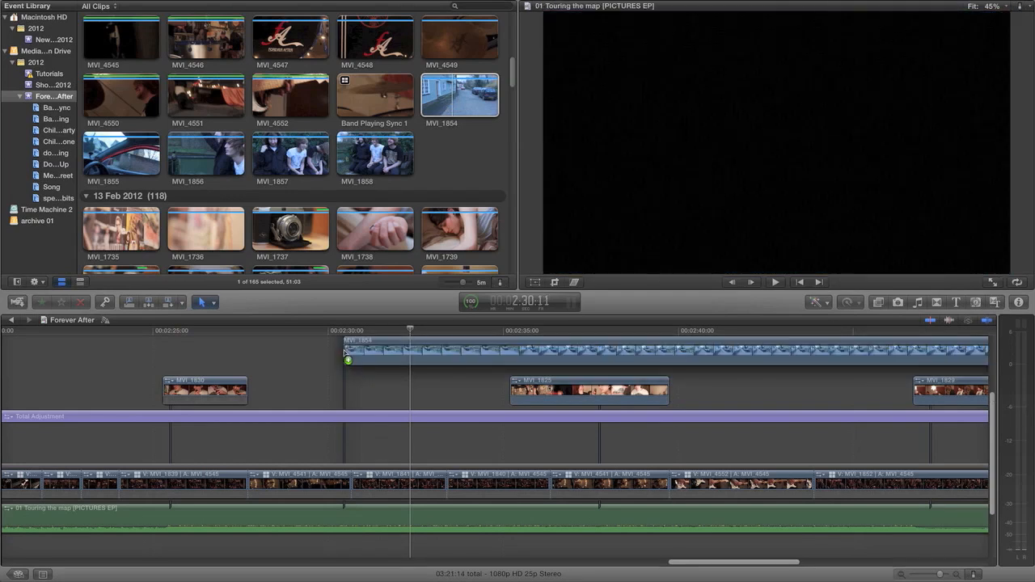
{"action": "mouse_move", "coordinate": [441, 385]}
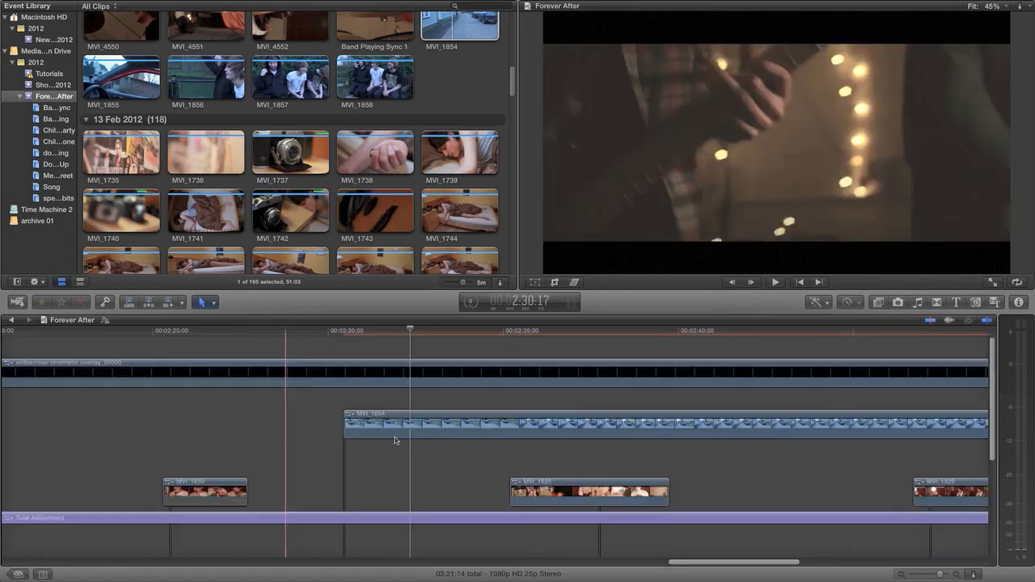
Delete the connected MVI_1854 clip and set the edit source to Video Only
{"action": "left_click", "coordinate": [401, 427]}
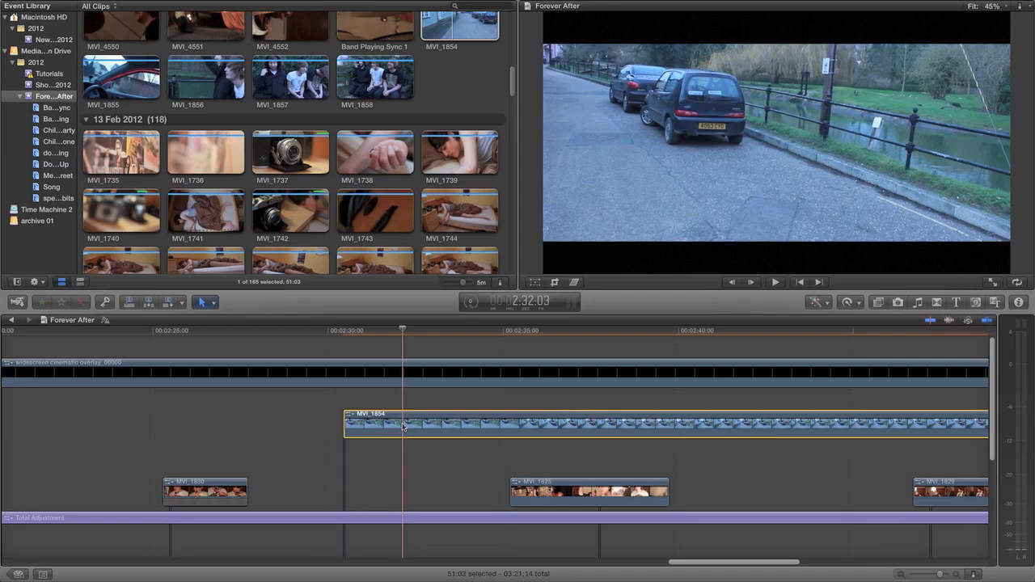
{"action": "key", "text": "delete"}
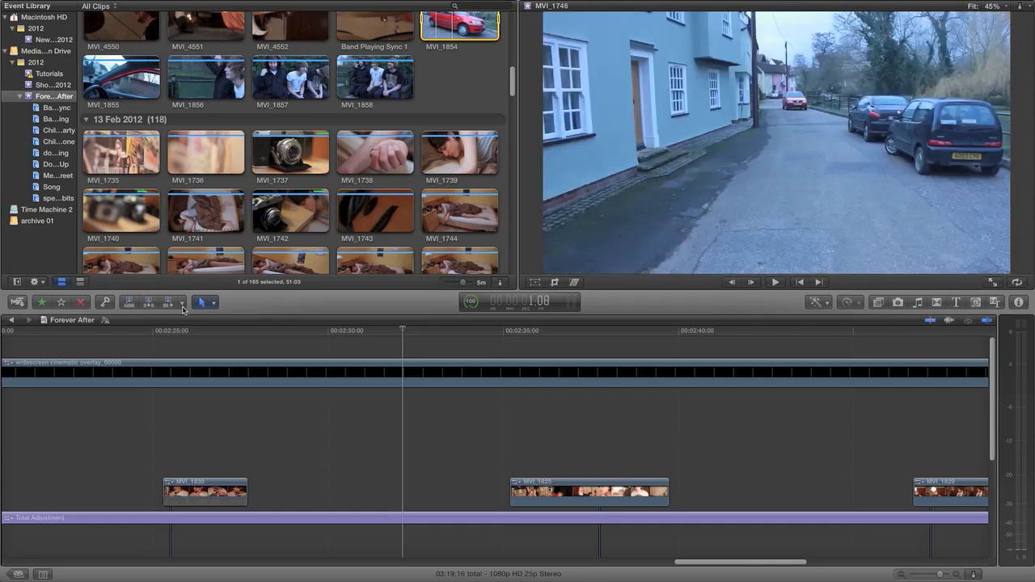
{"action": "left_click", "coordinate": [181, 302]}
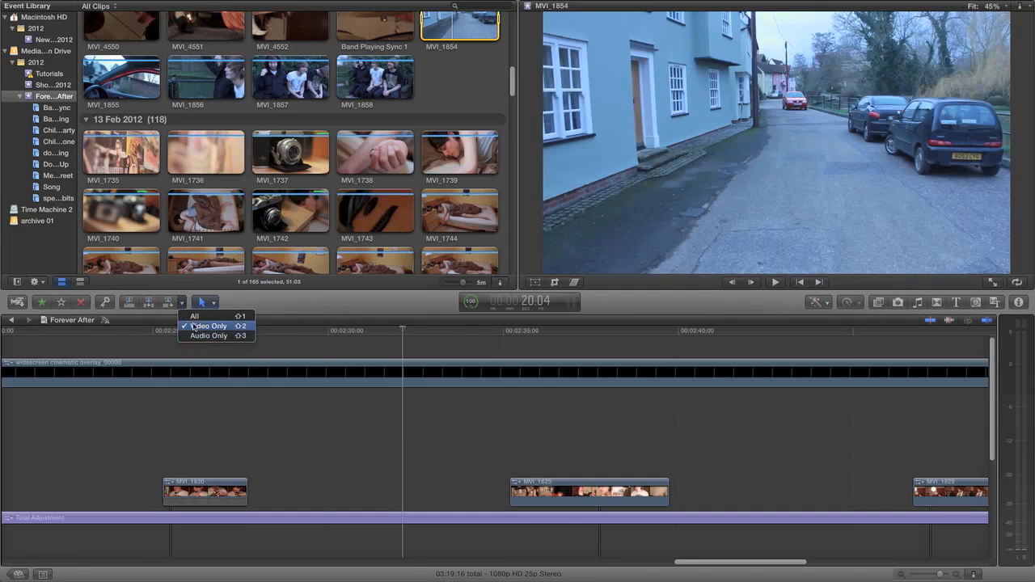